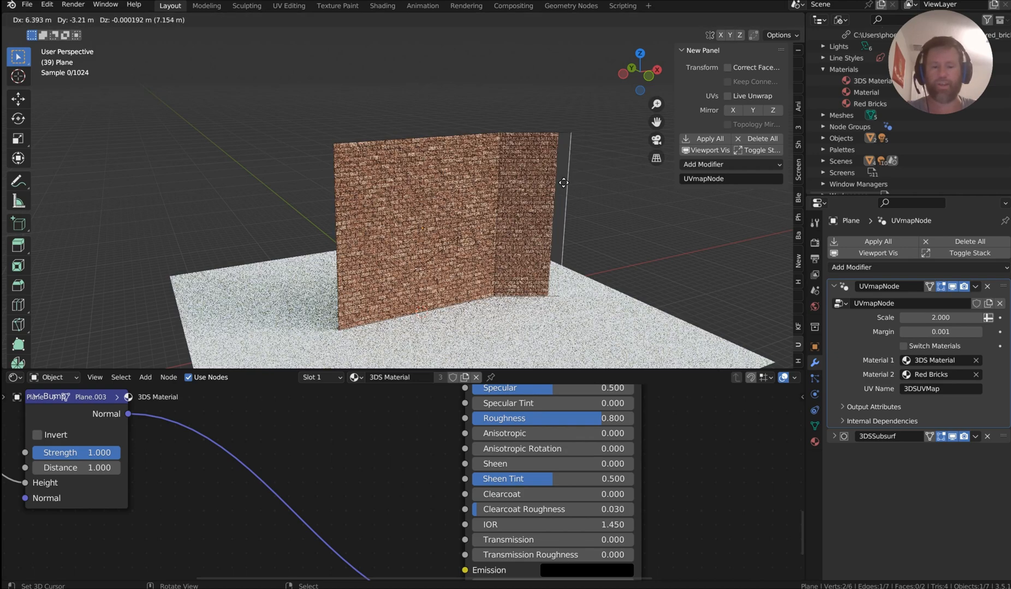
# Extrude the wall's edge along Y into a second corner wall and view it rendered
pyautogui.moveTo(561, 182); pyautogui.dragTo(648, 264)
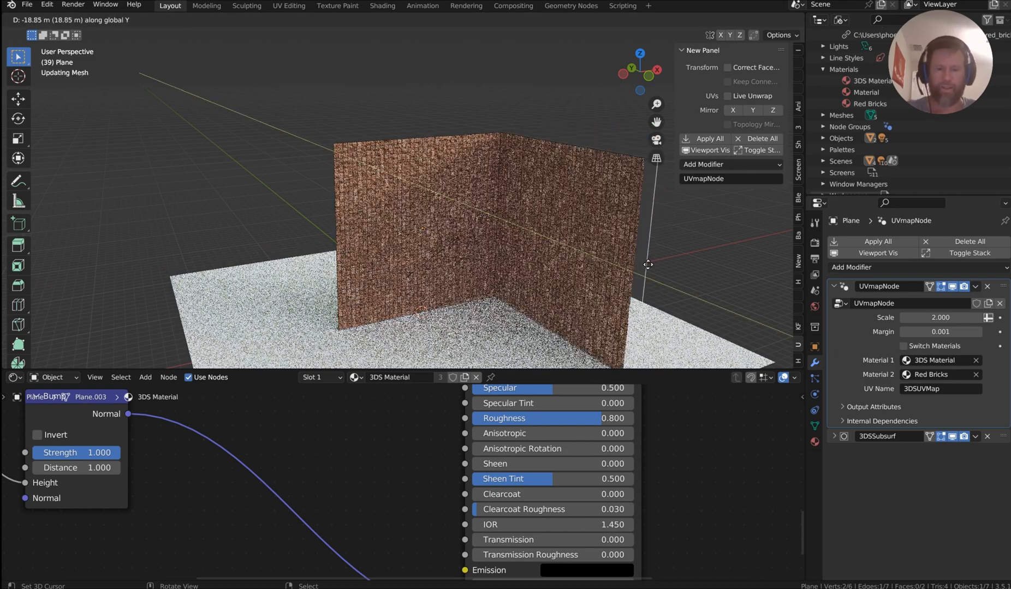
pyautogui.press('Tab')
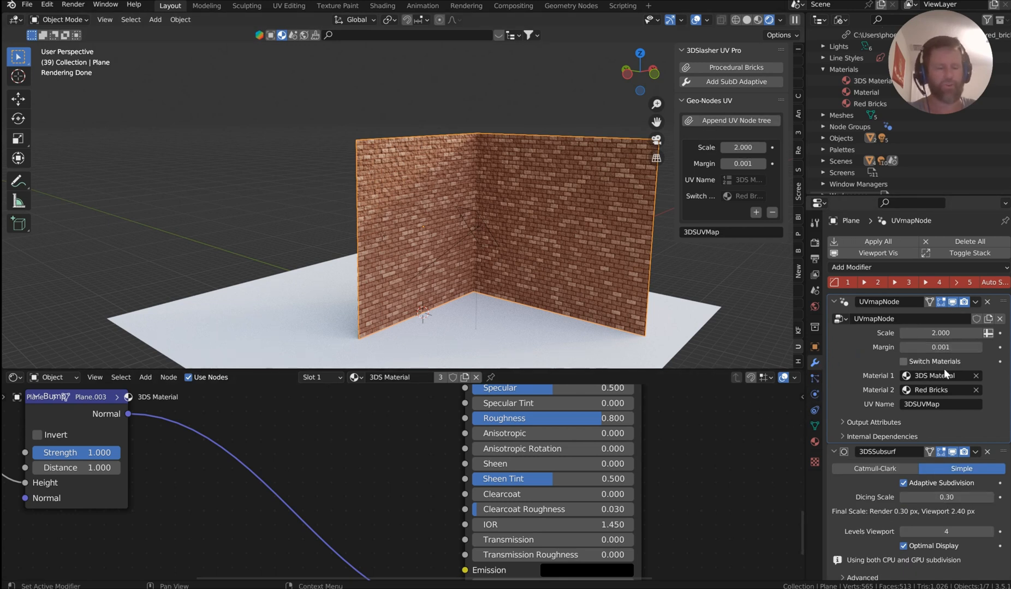
pyautogui.click(903, 361)
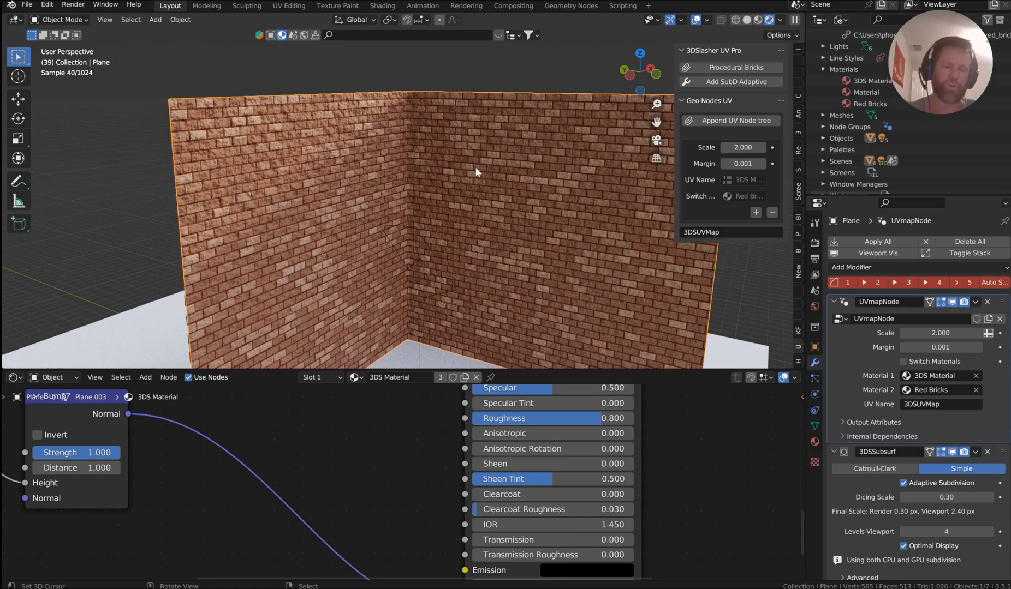
pyautogui.moveTo(468, 162)
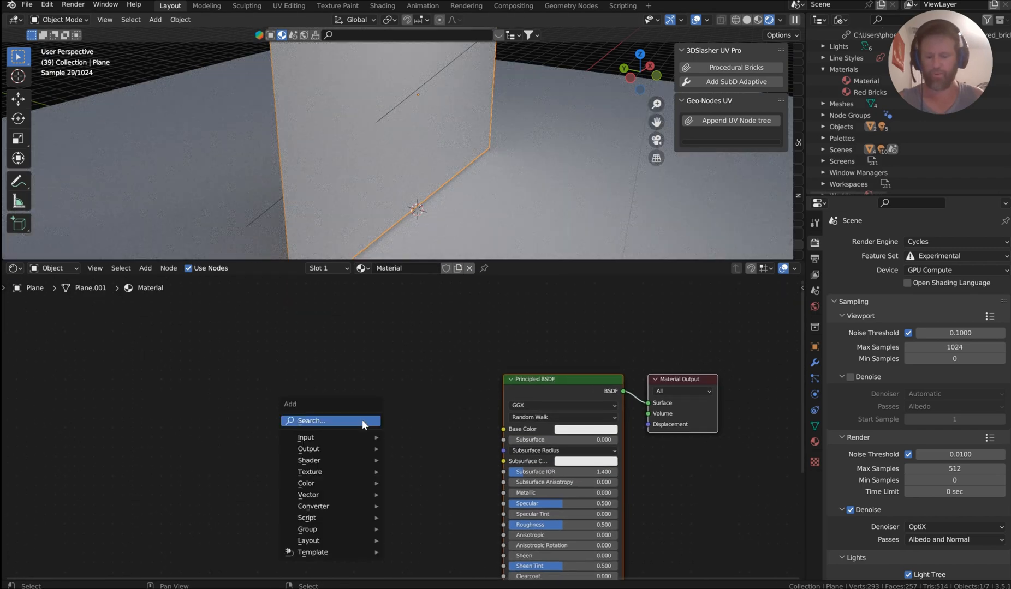
# Add a Brick Texture node to the wall material via node search for 'brick'
pyautogui.click(311, 420)
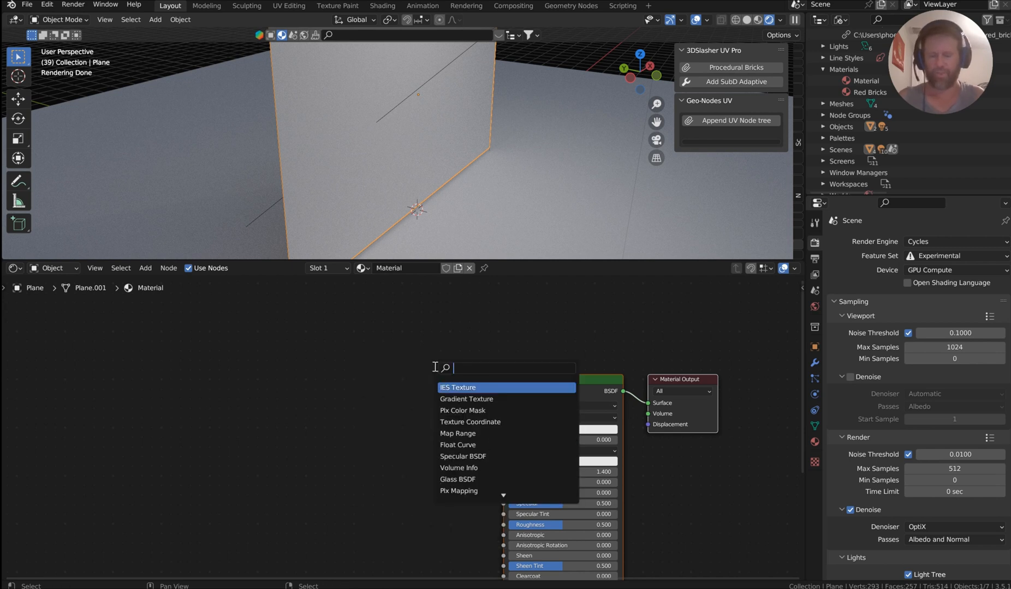
pyautogui.write('brick')
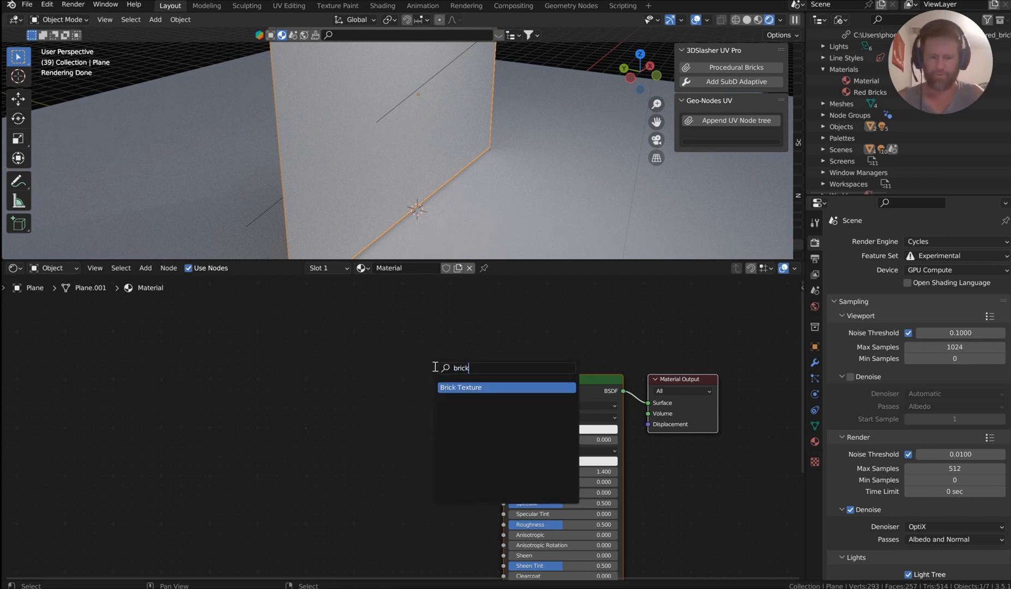
pyautogui.click(461, 387)
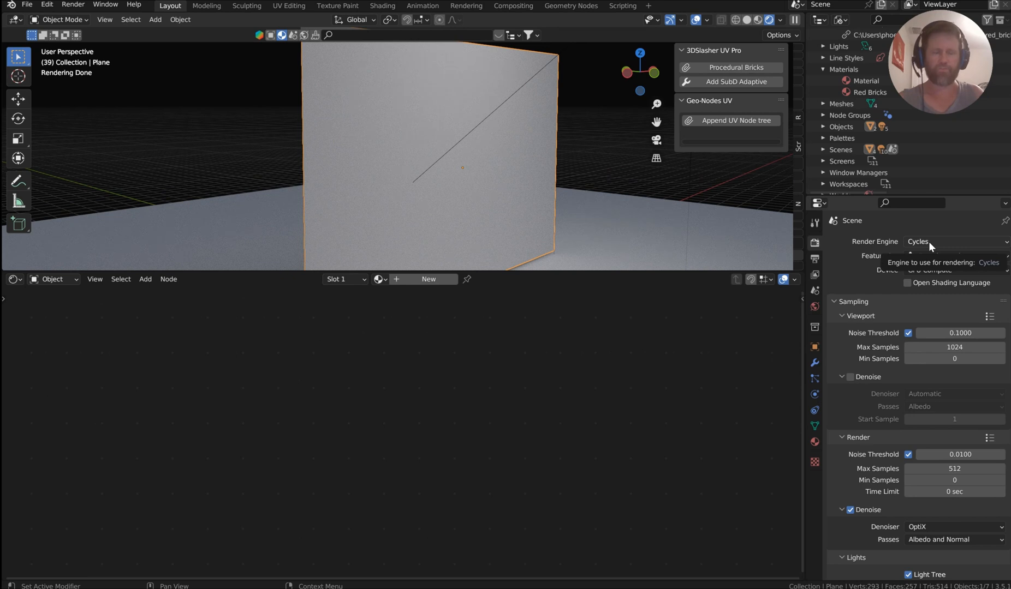
pyautogui.click(954, 256)
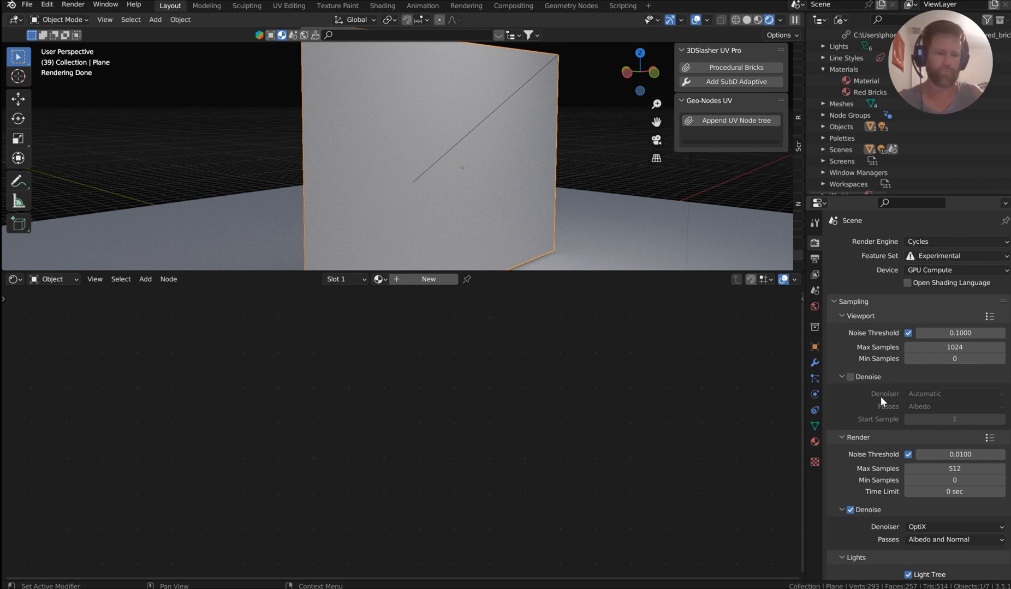
pyautogui.moveTo(878, 361)
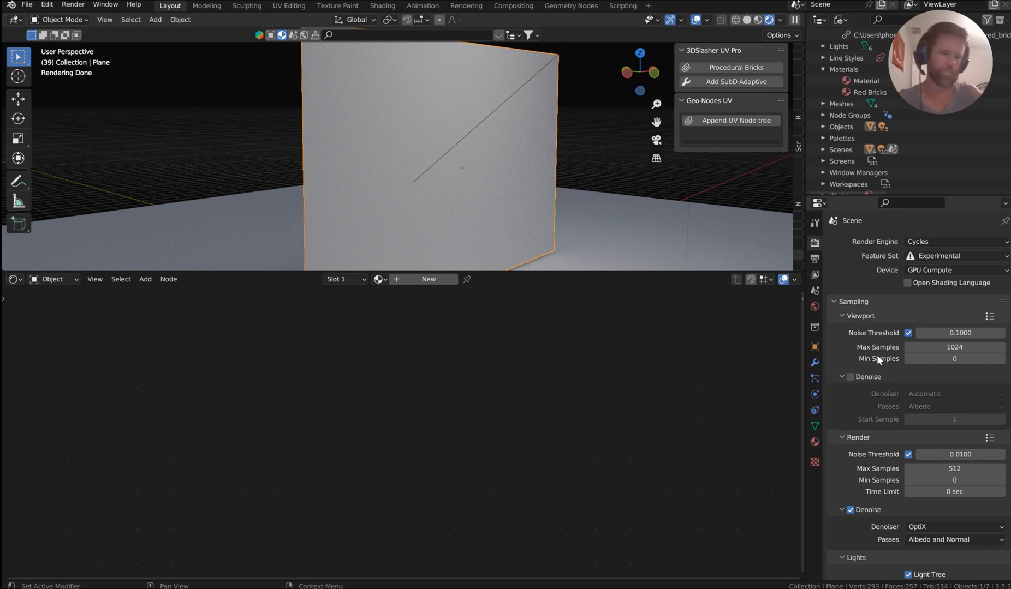
# Append the UV-mapping node tree and add an adaptive SubD modifier to the wall
pyautogui.click(814, 361)
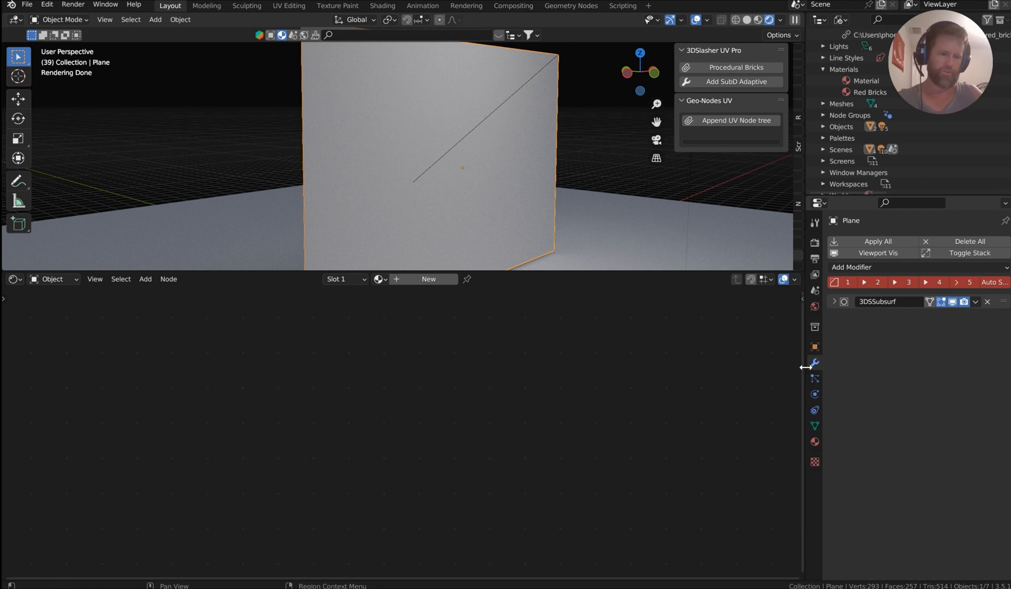
pyautogui.moveTo(678, 208)
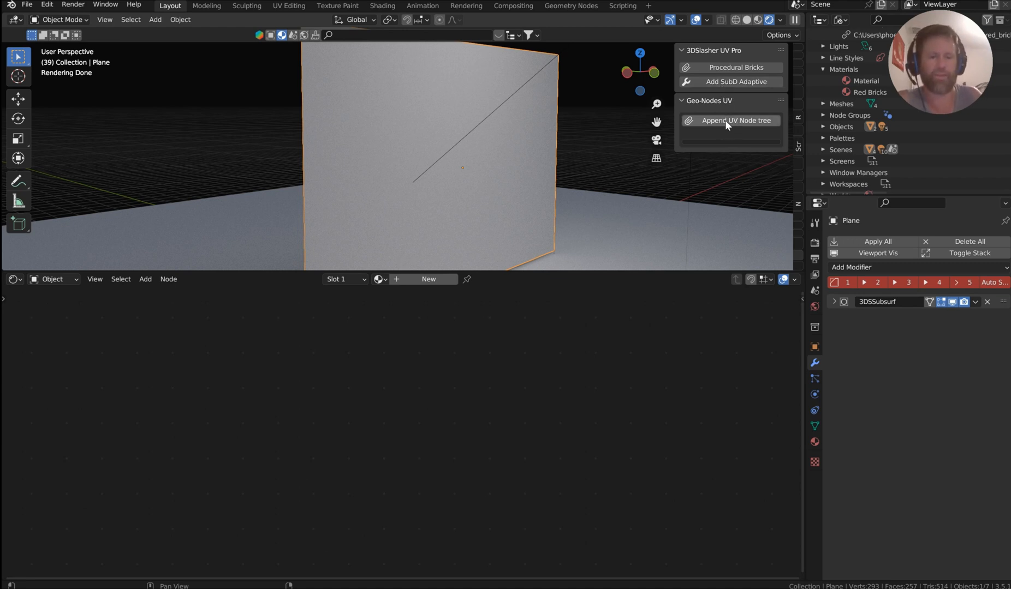
pyautogui.click(735, 122)
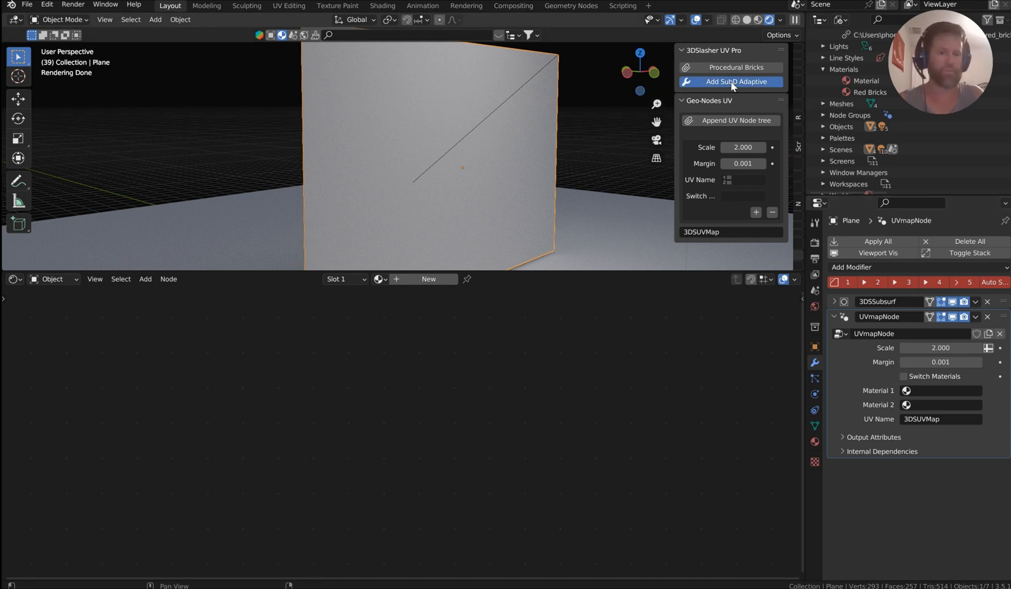
pyautogui.click(731, 81)
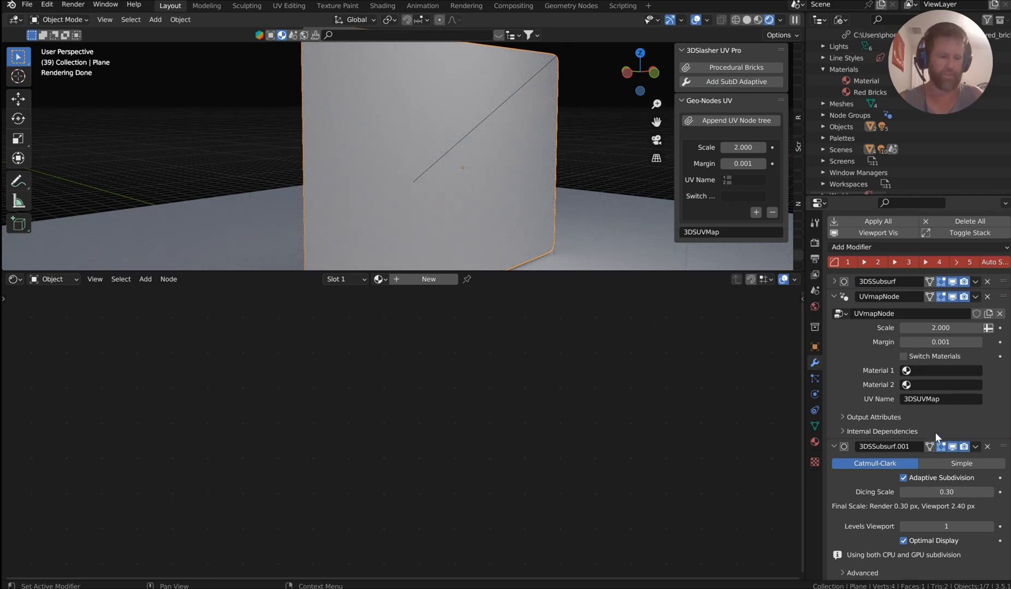
pyautogui.click(815, 243)
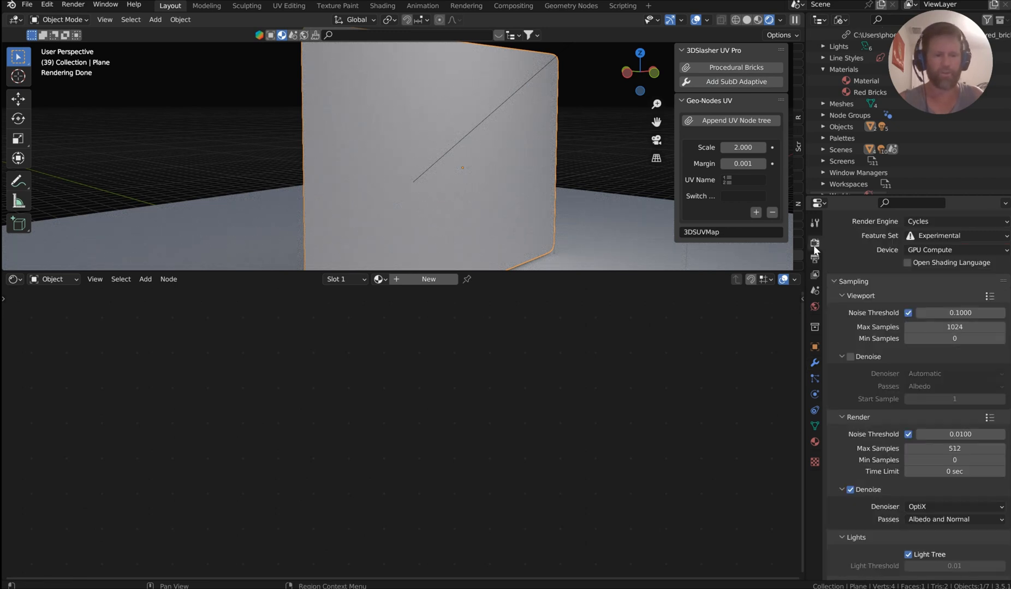
pyautogui.moveTo(814, 223)
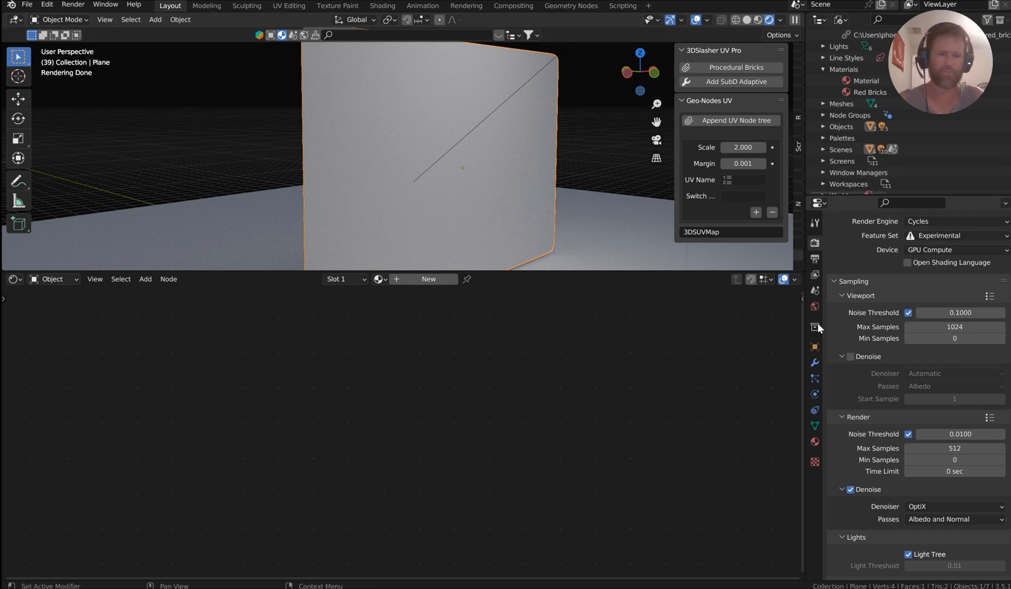
pyautogui.click(814, 442)
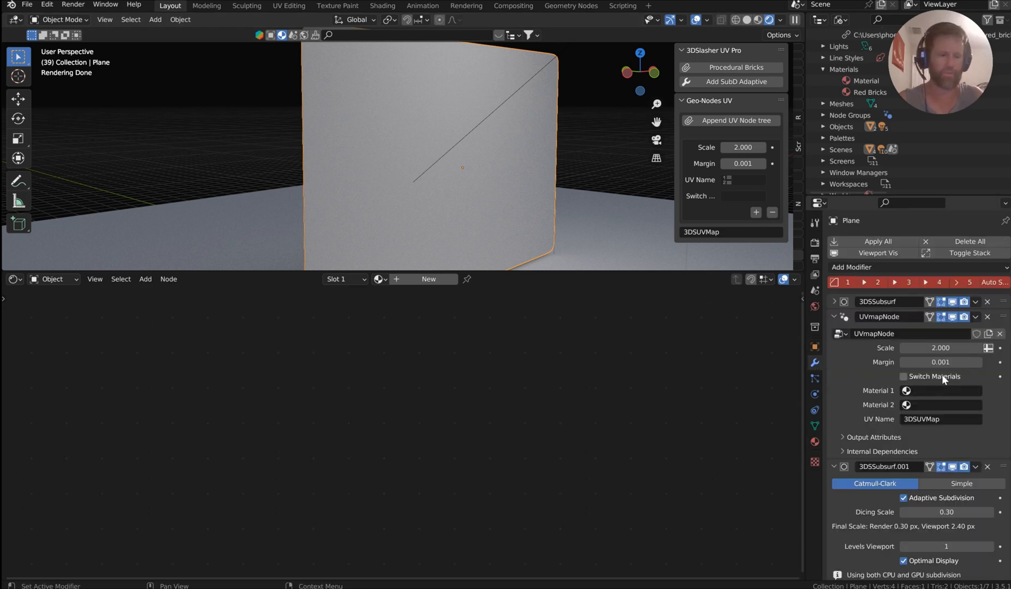
pyautogui.click(733, 67)
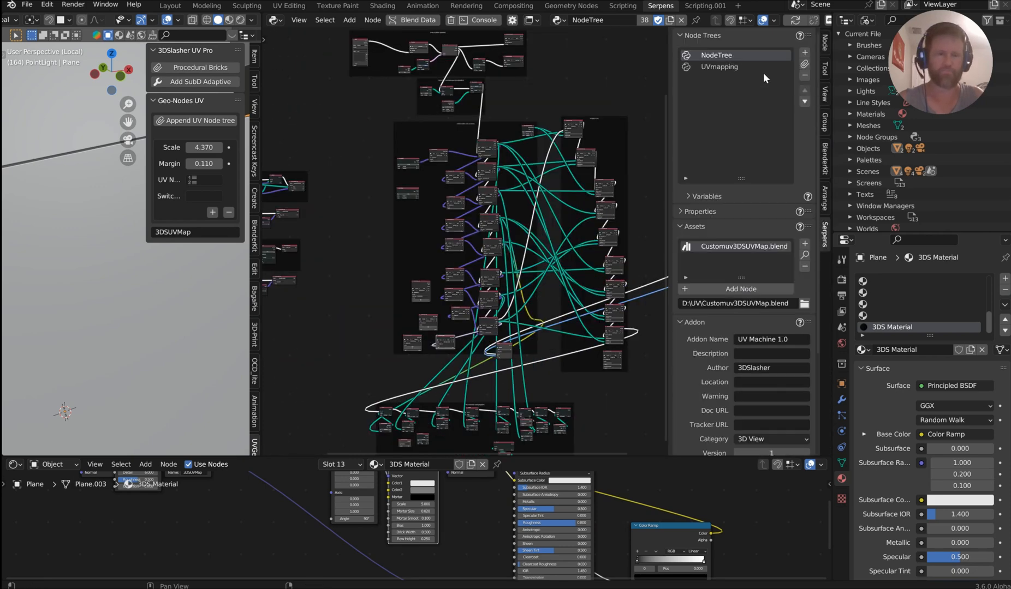
# View the add-on's UVmapping node graph, then return to the brick wall scene
pyautogui.click(718, 67)
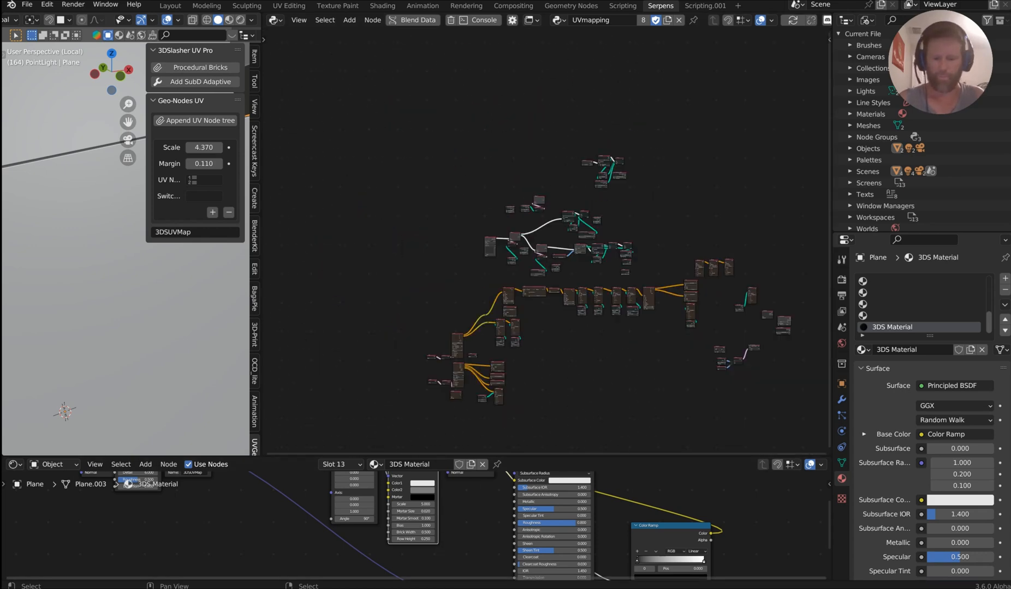
pyautogui.click(171, 4)
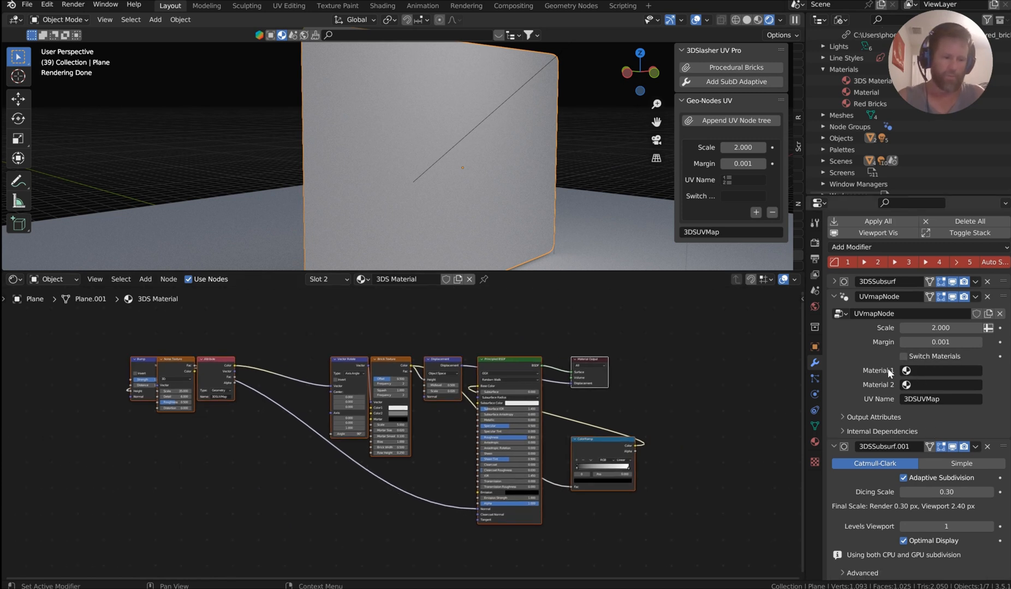
# Assign 3DS Material to slot 1 and Red Bricks to slot 2 of the UVmapNode modifier
pyautogui.click(947, 371)
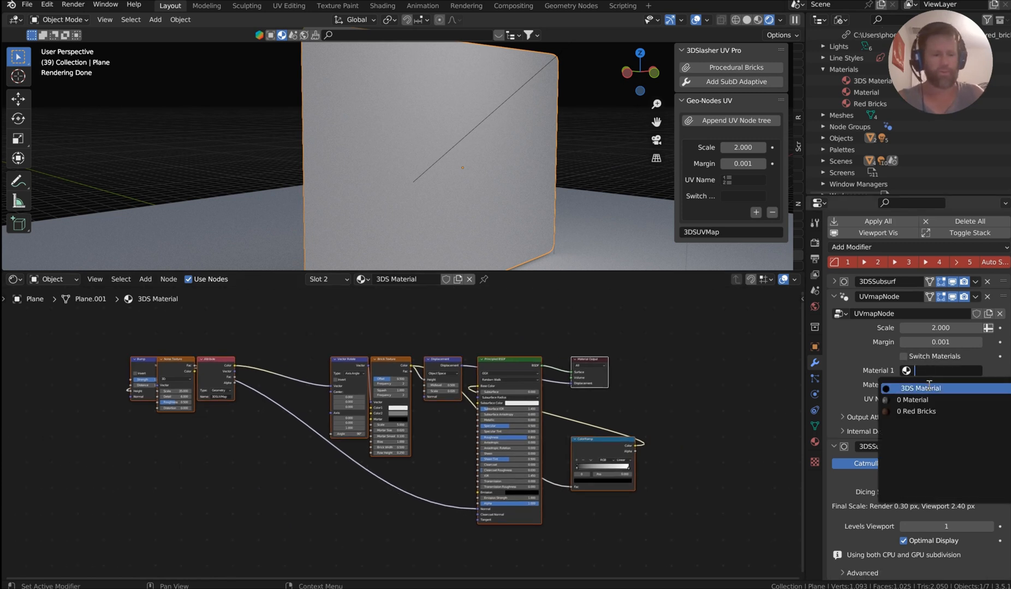
pyautogui.click(920, 388)
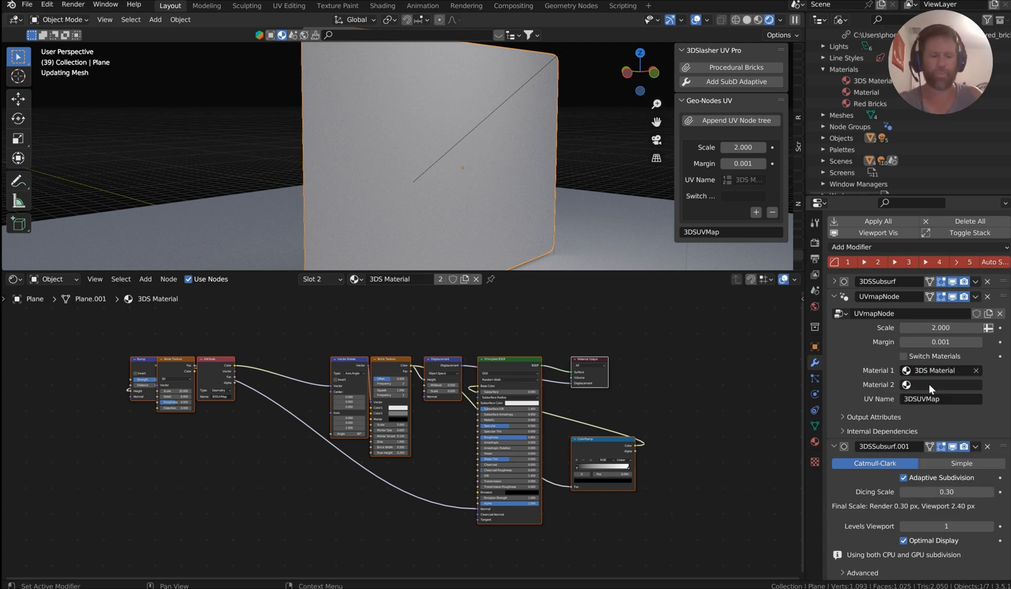
pyautogui.click(941, 386)
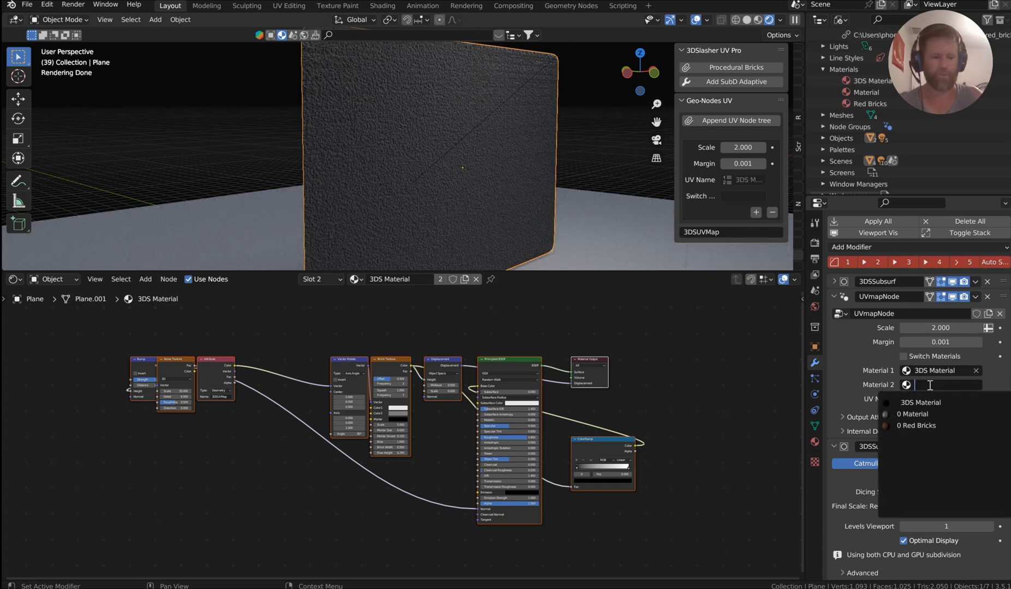
pyautogui.click(917, 425)
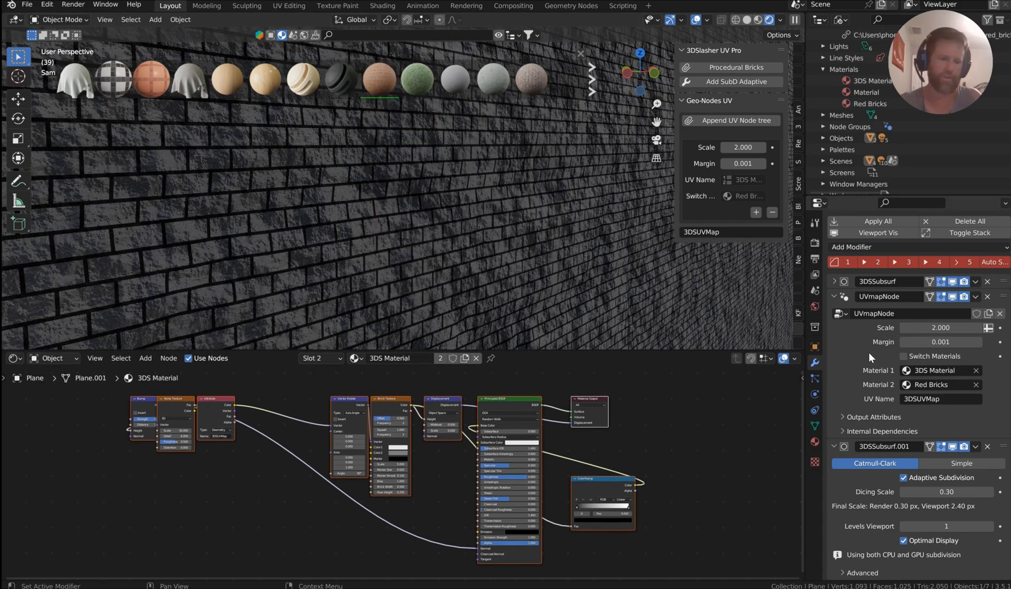
# Enable Switch Materials so the wall shows red bricks with grey mortar
pyautogui.click(902, 356)
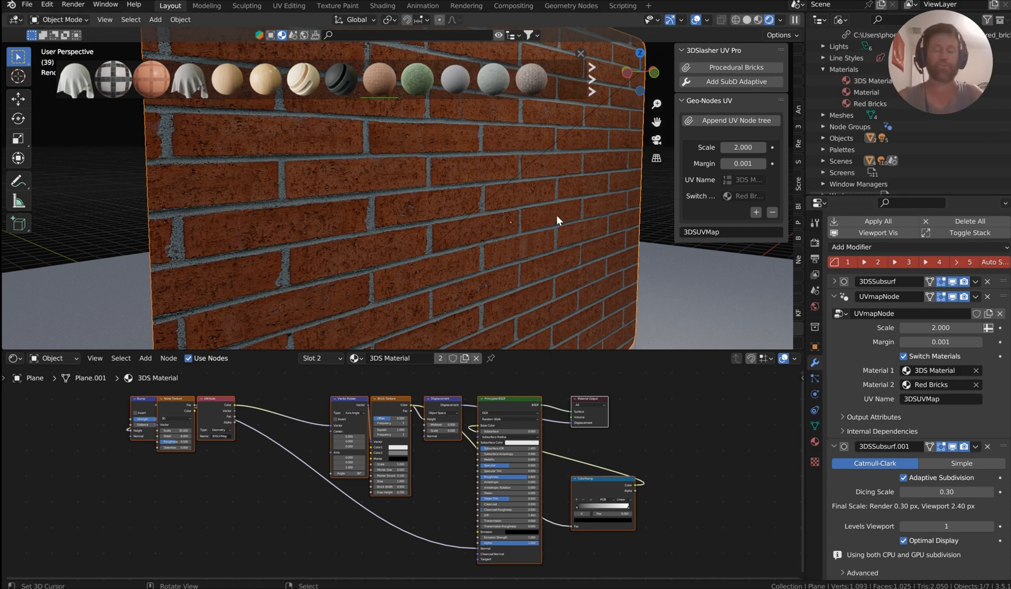
pyautogui.moveTo(540, 213)
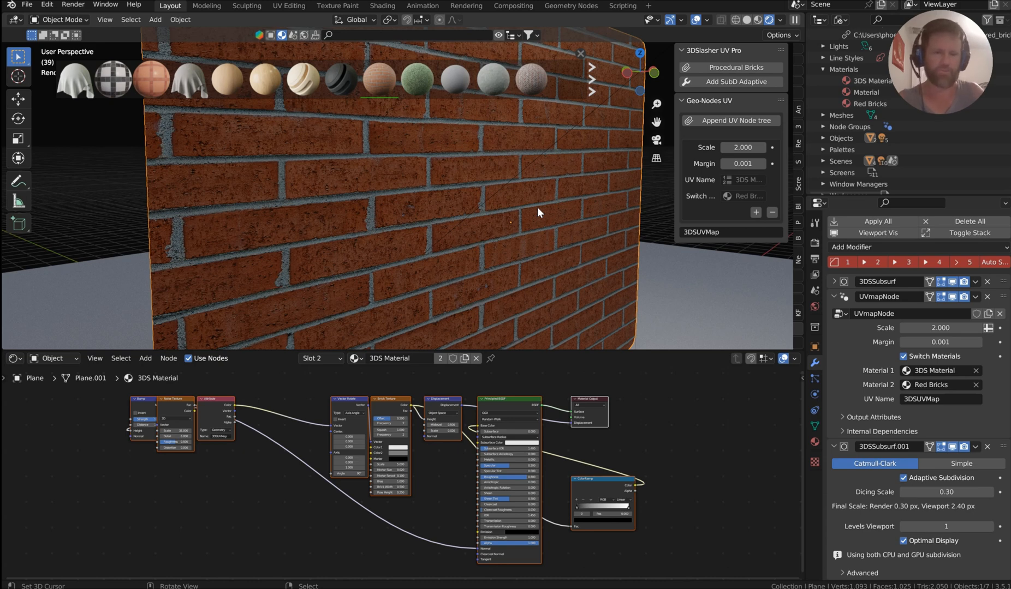
pyautogui.moveTo(525, 196)
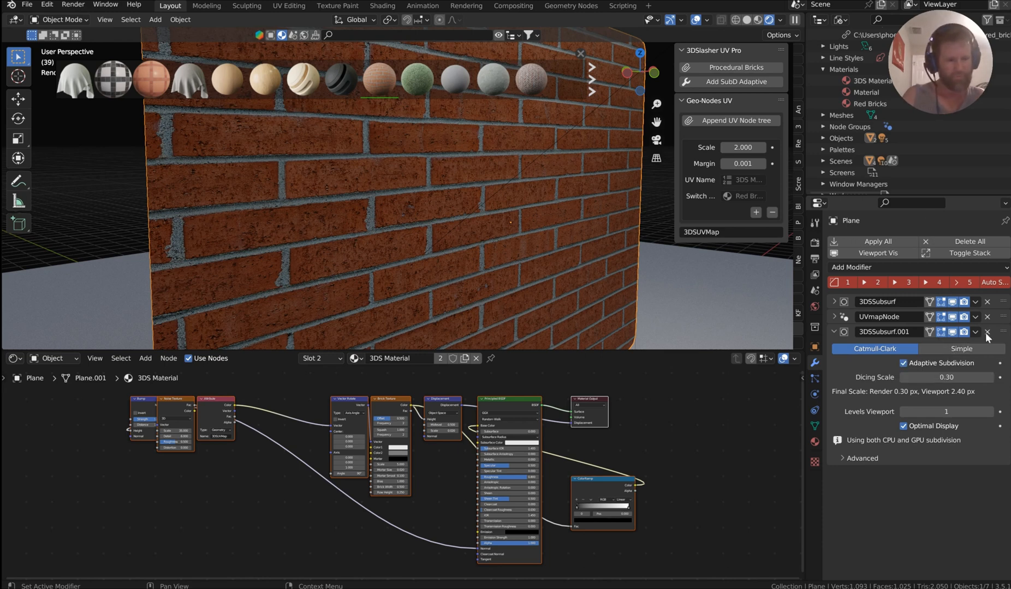
pyautogui.moveTo(987, 331)
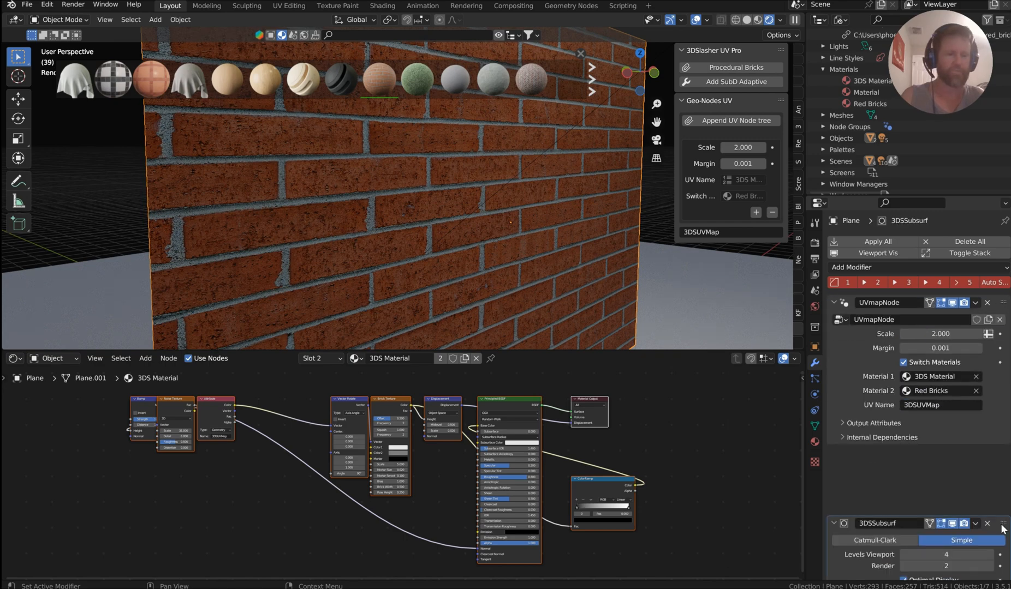
# Enable Adaptive Subdivision at dicing scale 0.30 and untick Switch Materials
pyautogui.click(903, 483)
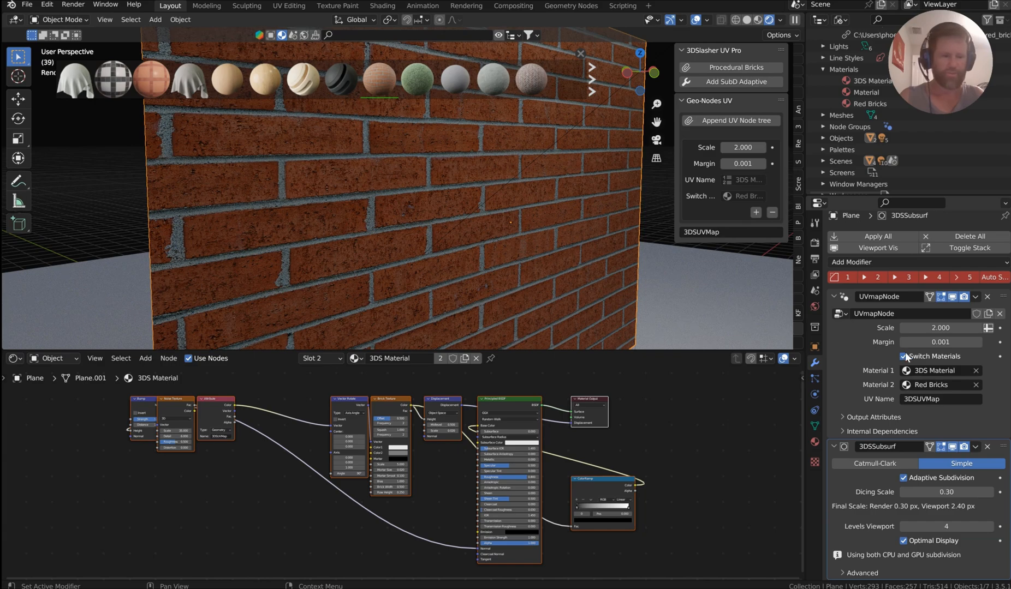
pyautogui.click(903, 356)
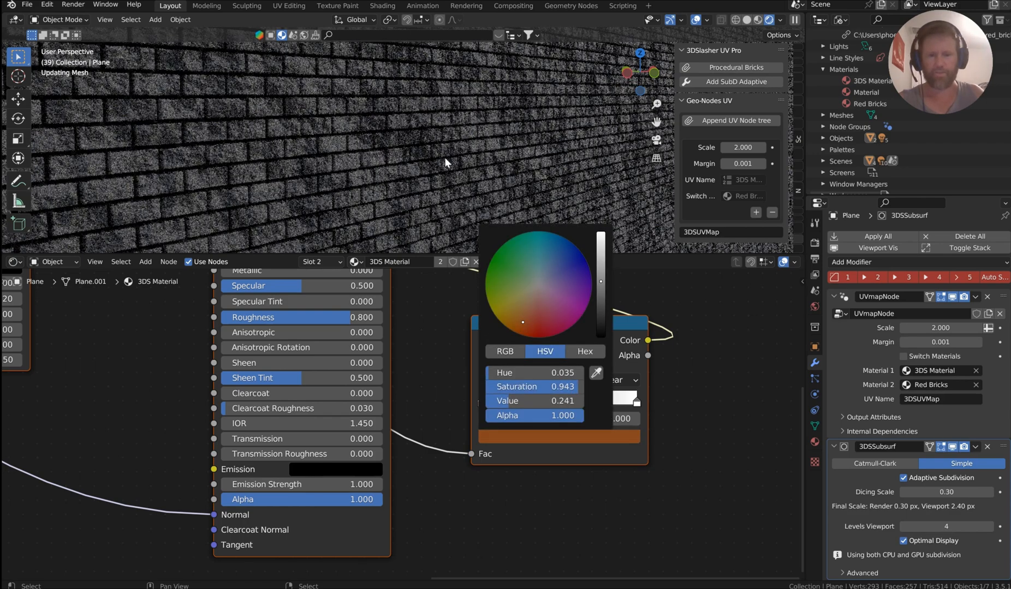
# Set the colour ramp's middle stop to a dull brown via the HSV picker
pyautogui.click(571, 406)
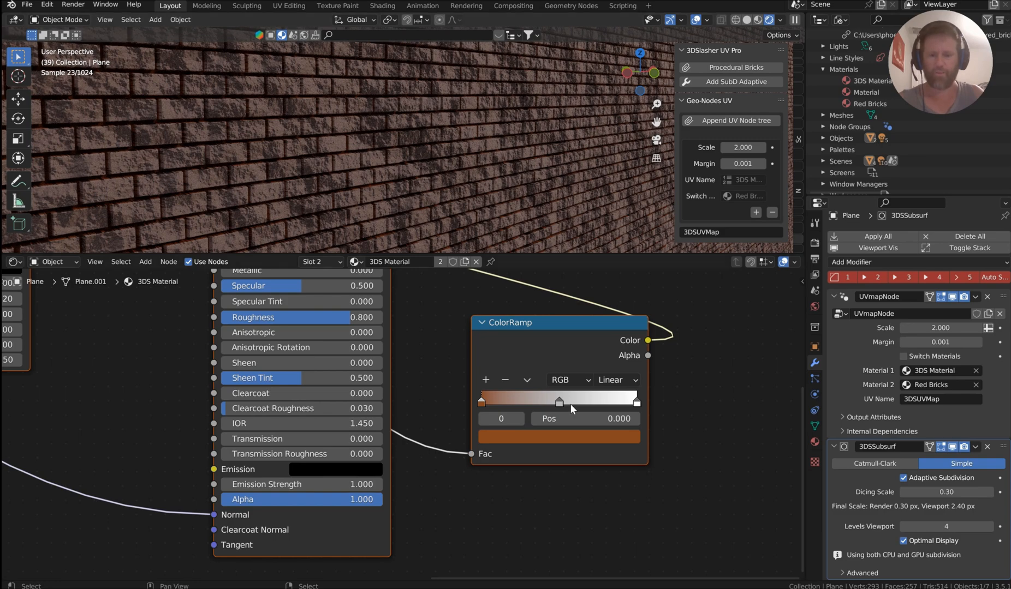
pyautogui.click(558, 437)
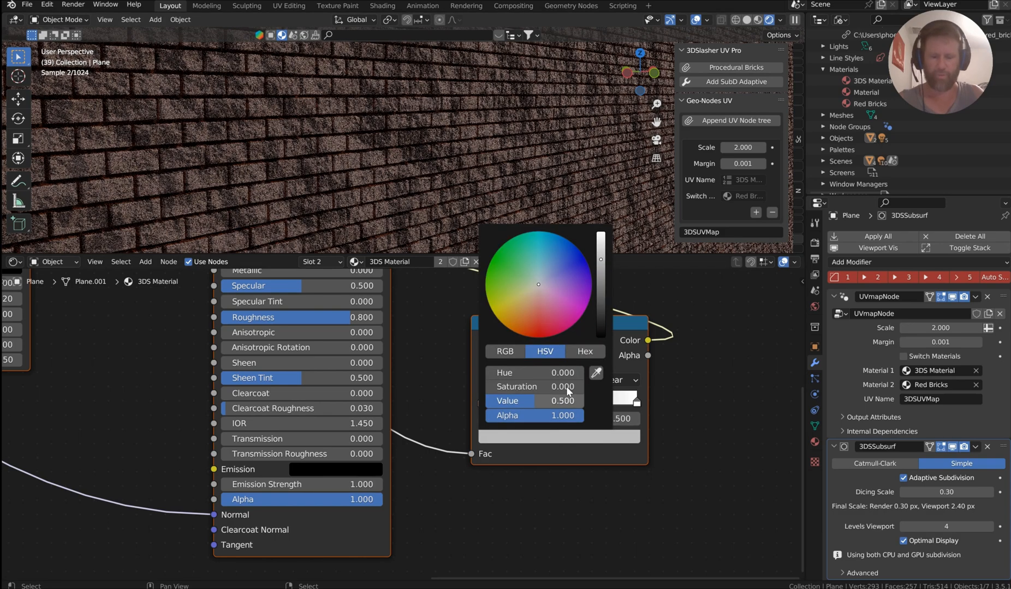
pyautogui.moveTo(538, 283); pyautogui.dragTo(517, 302)
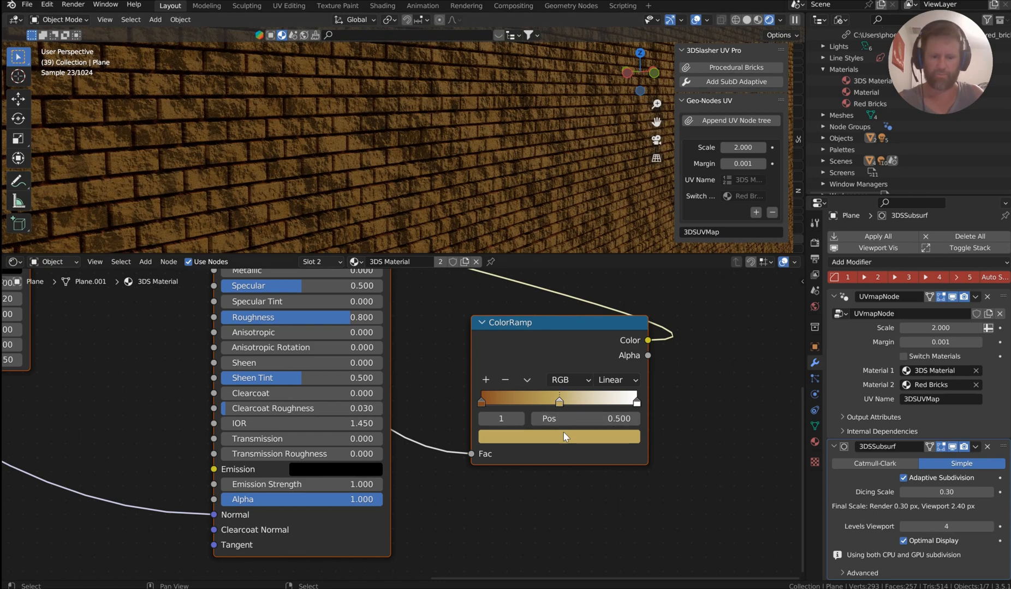
pyautogui.click(558, 437)
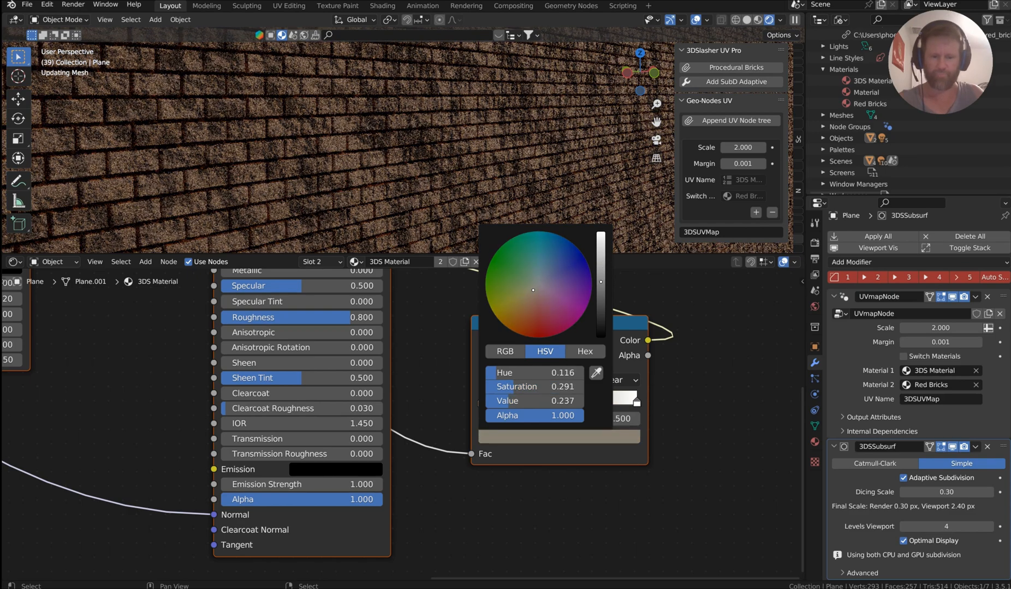
pyautogui.click(514, 157)
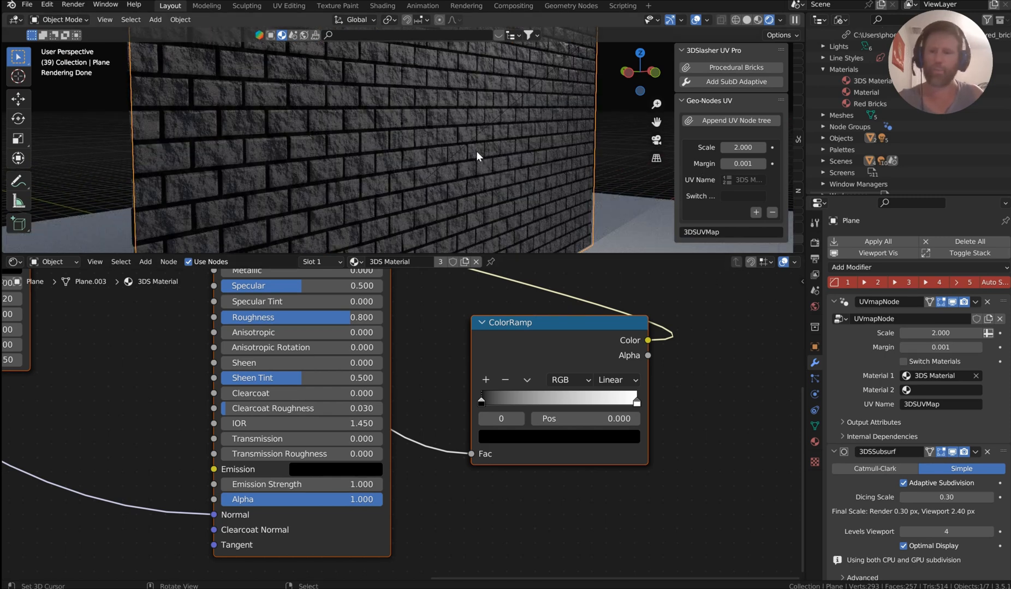
# Set the first ramp stop to reddish brown and select the stop at Pos 0.5 for editing
pyautogui.click(906, 390)
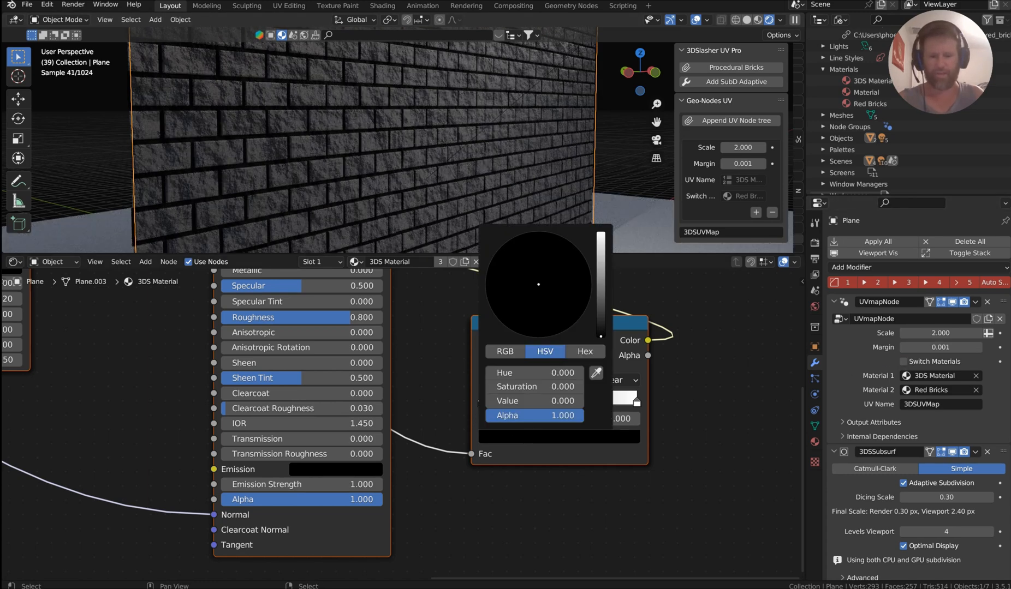
pyautogui.click(523, 326)
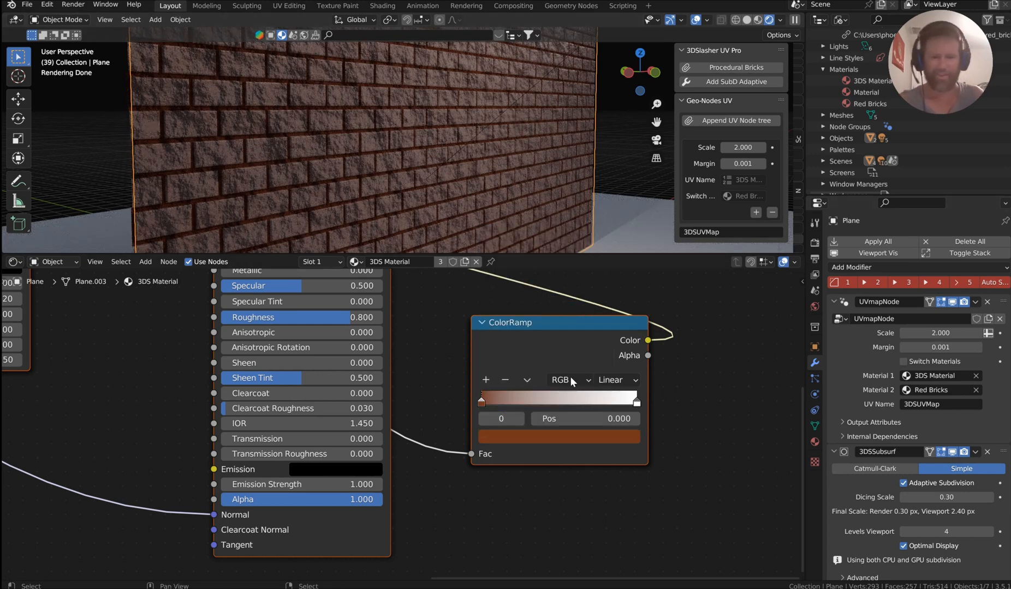
pyautogui.moveTo(482, 401); pyautogui.dragTo(559, 401)
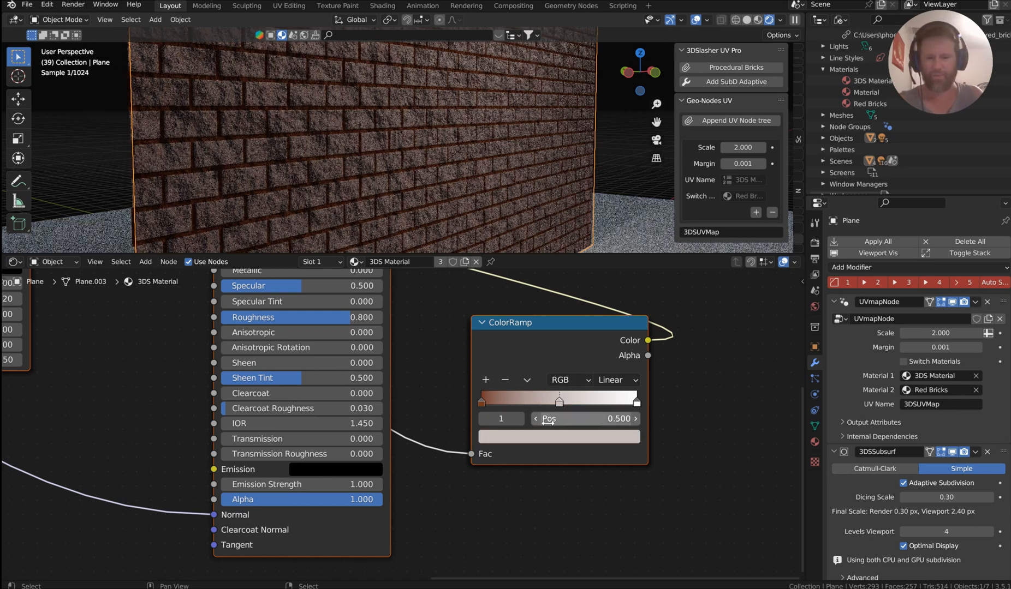
pyautogui.click(558, 436)
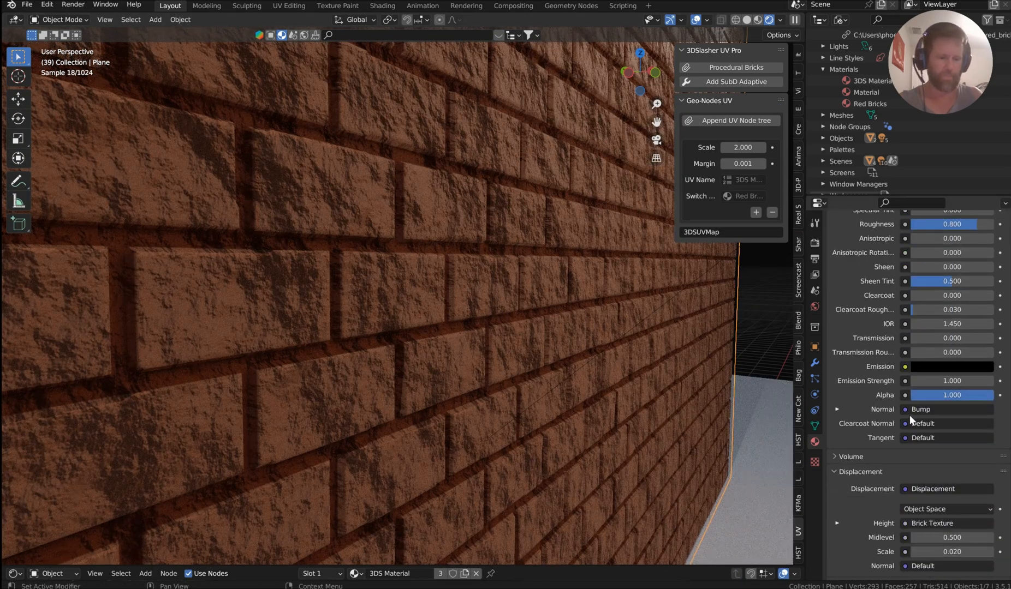
# Scroll Material Properties to Displacement and expand the Height input's Brick Texture settings
pyautogui.scroll(-3)
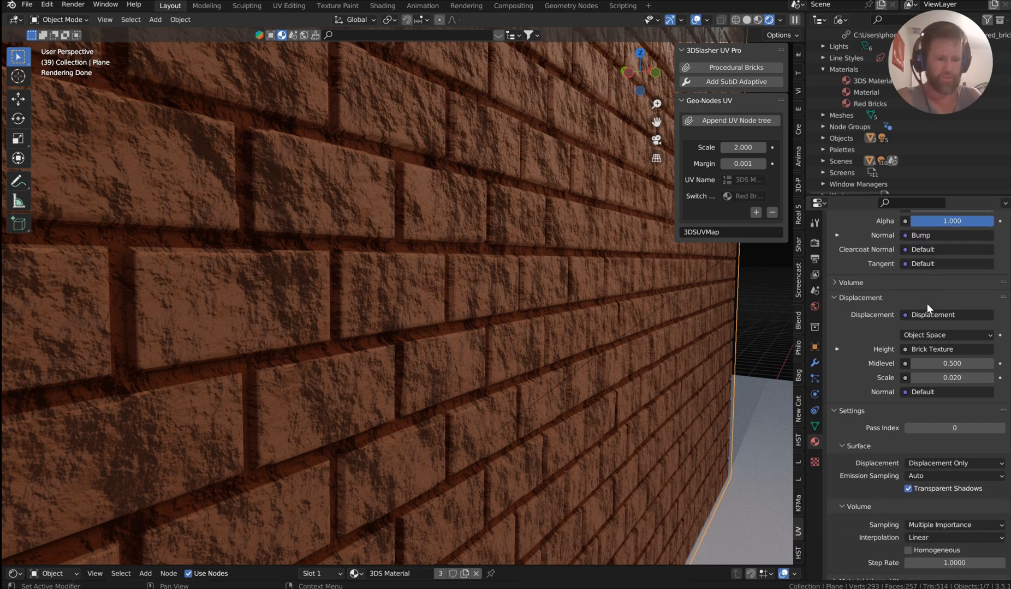
pyautogui.scroll(-3)
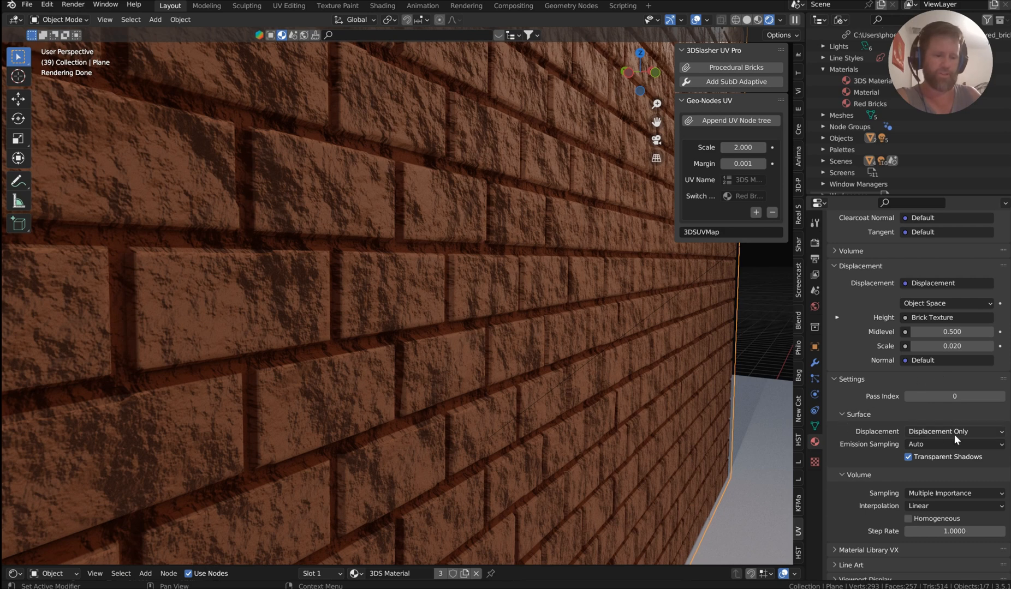
pyautogui.moveTo(896, 425)
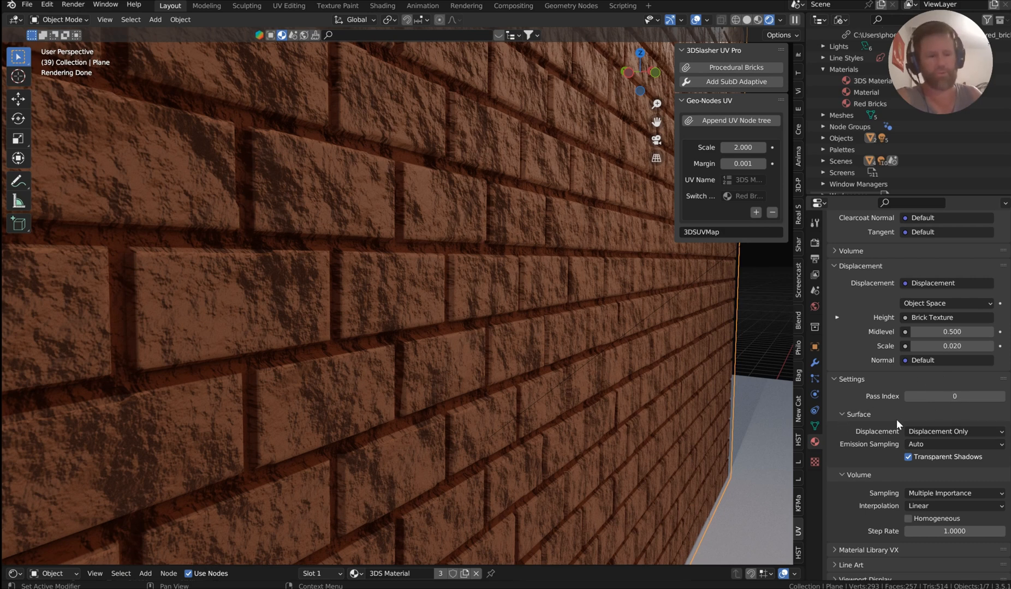
pyautogui.moveTo(954, 396)
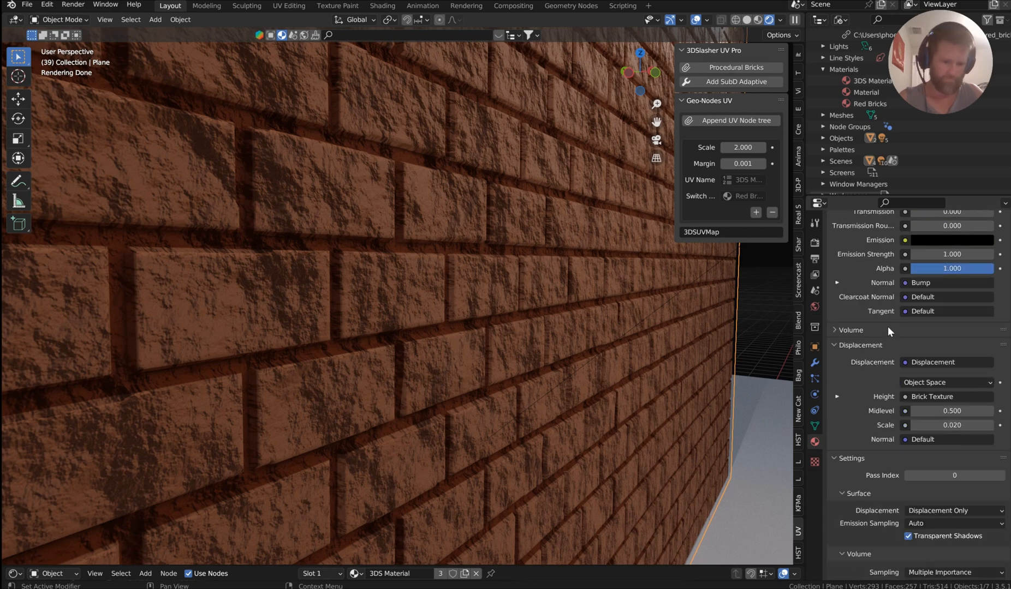
pyautogui.click(837, 396)
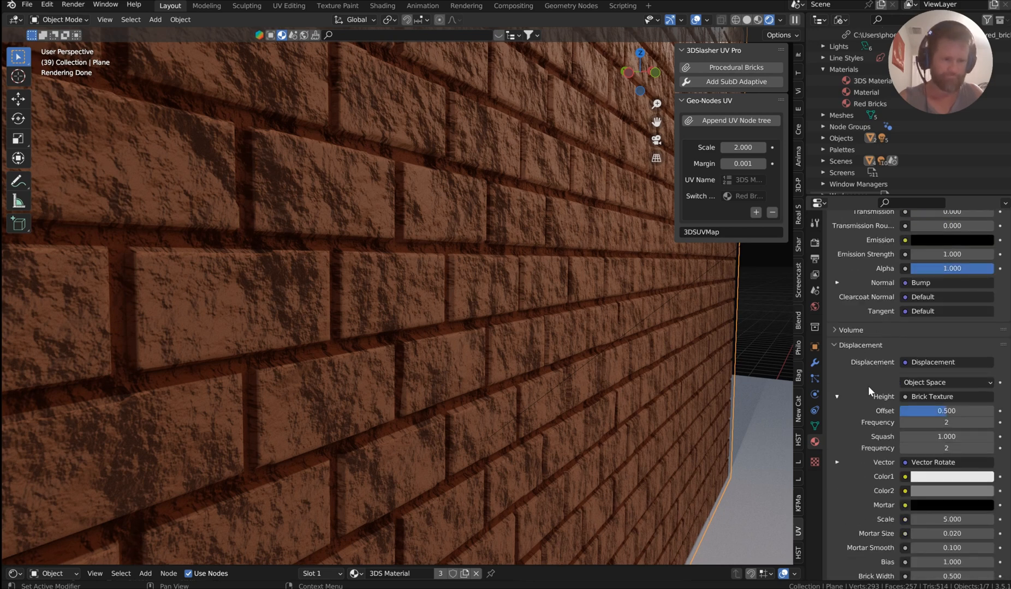
pyautogui.scroll(-3)
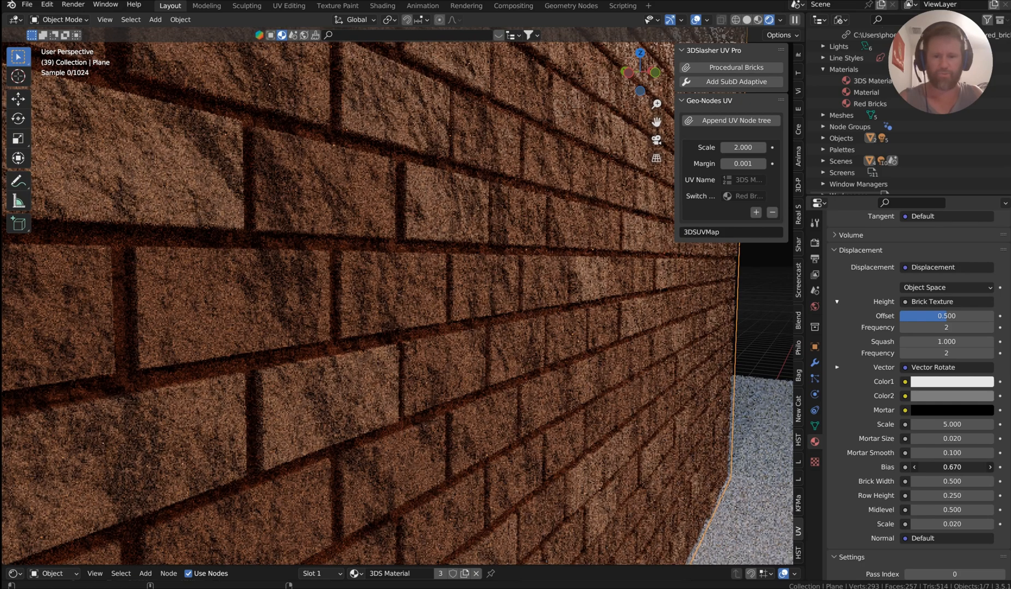
# Lower the Brick Texture bias under Displacement from 0.670 to about 0.56
pyautogui.moveTo(952, 467); pyautogui.dragTo(934, 468)
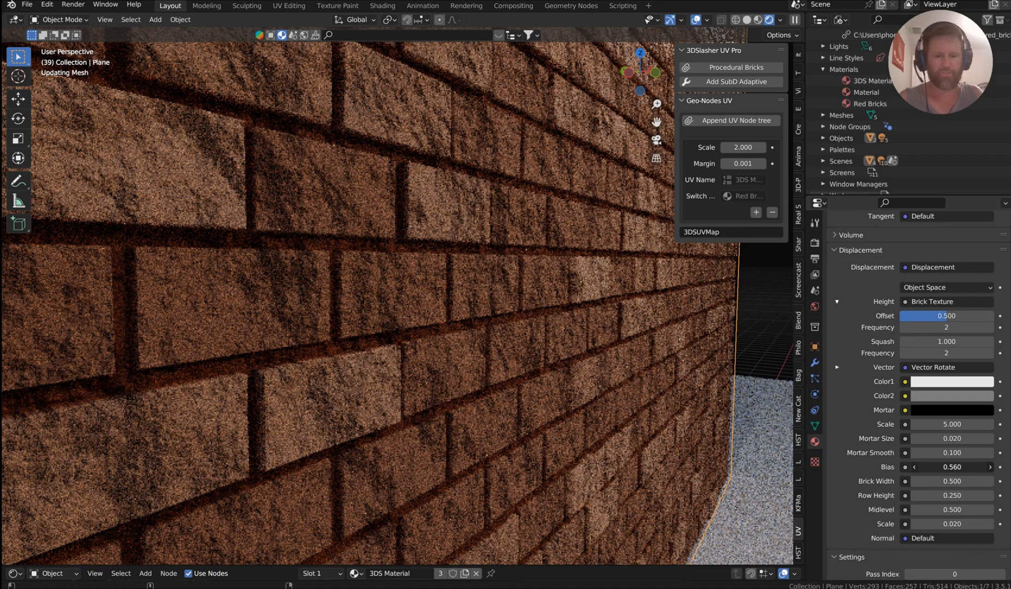
pyautogui.moveTo(961, 467); pyautogui.dragTo(954, 467)
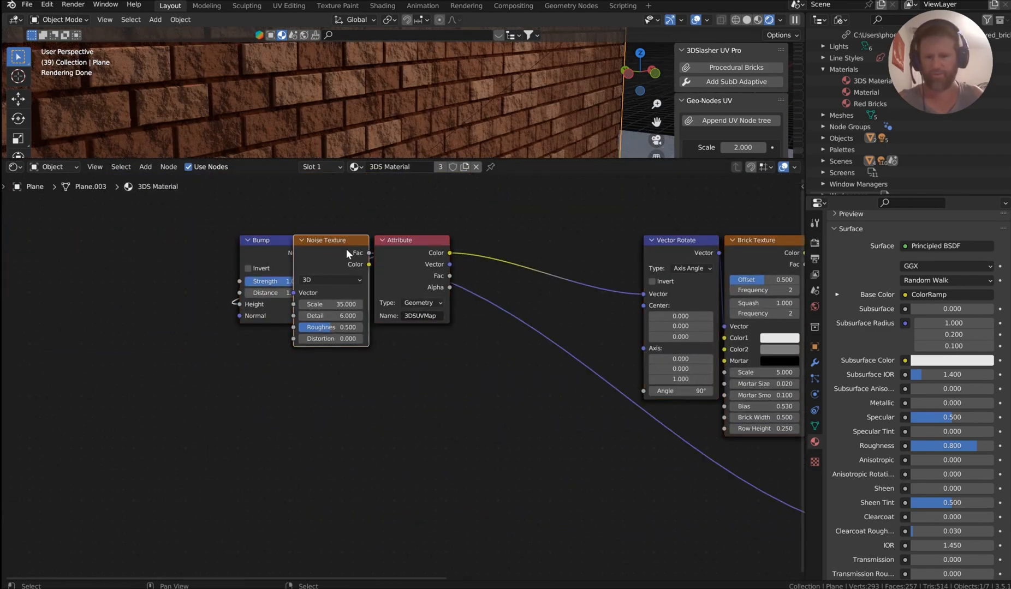
# Pan the Shader Editor to the Attribute → Vector Rotate → Brick Texture → ColorRamp chain, then return to the scene
pyautogui.moveTo(331, 240); pyautogui.dragTo(481, 387)
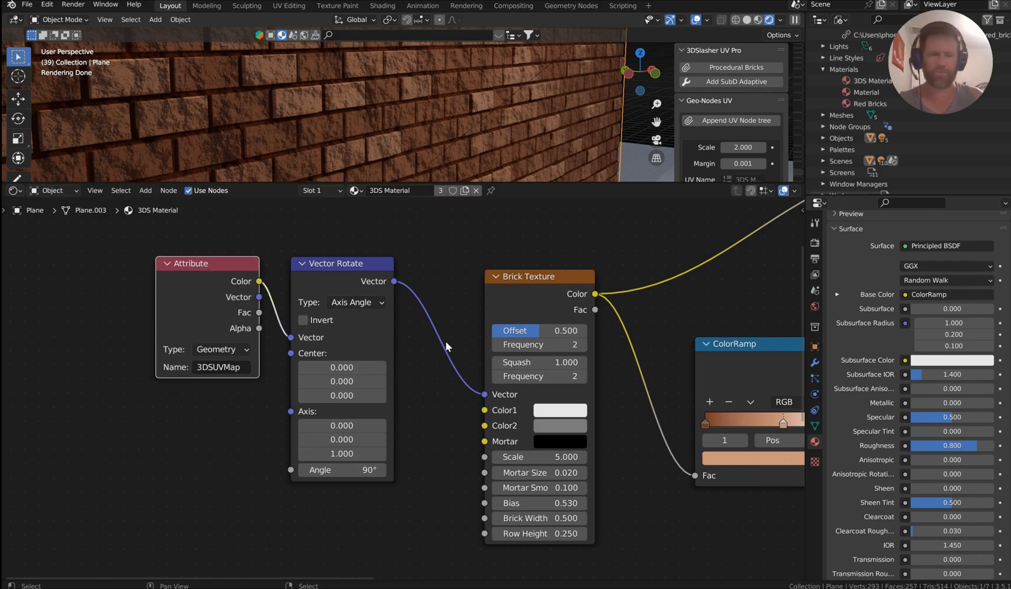
pyautogui.press('Tab')
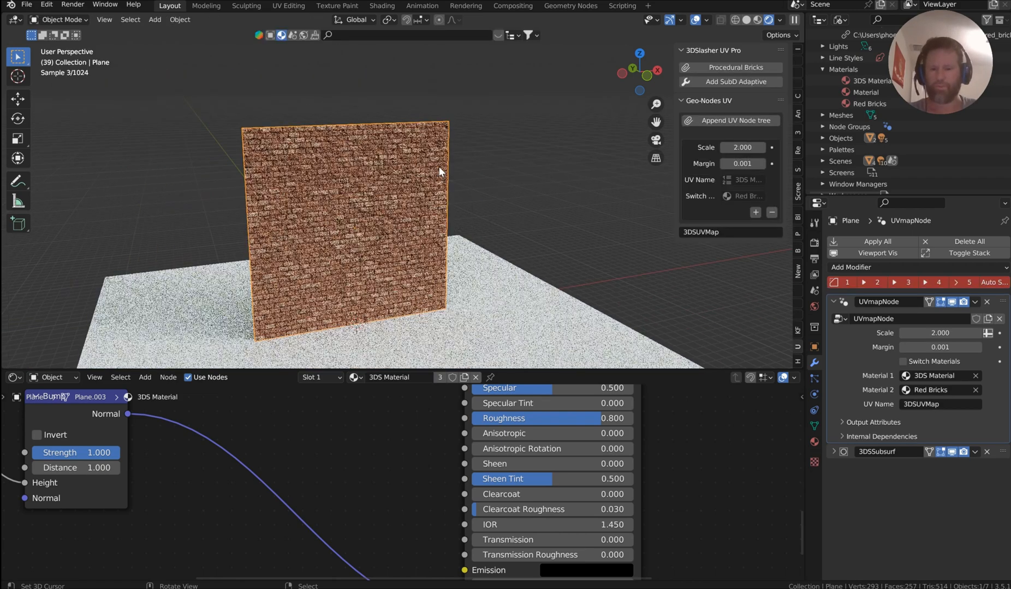
# Extrude the plane's edges along Y into several connected corner walls, ending in Object Mode
pyautogui.press('Tab')
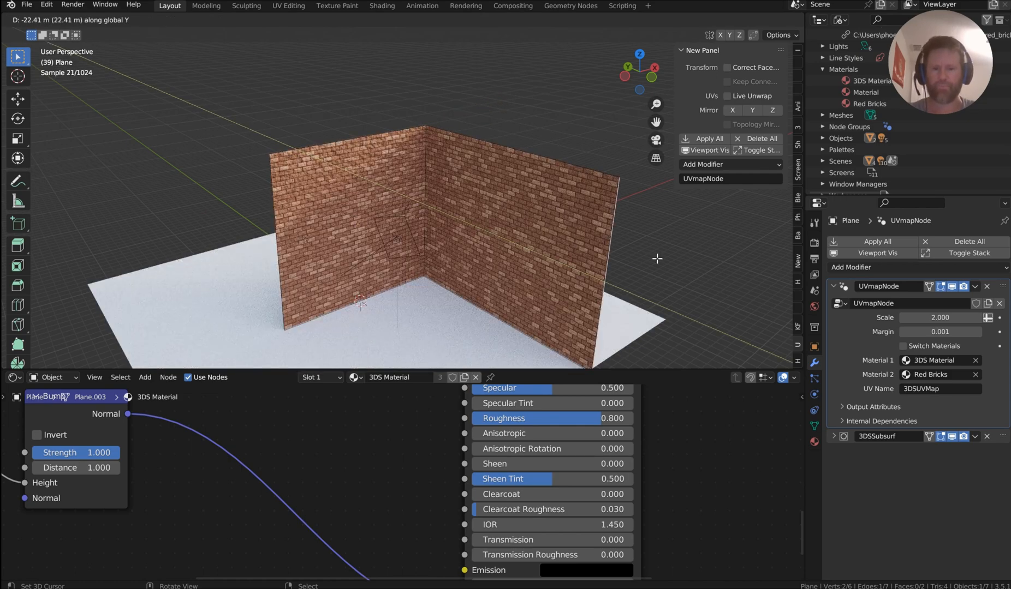
pyautogui.press('Tab')
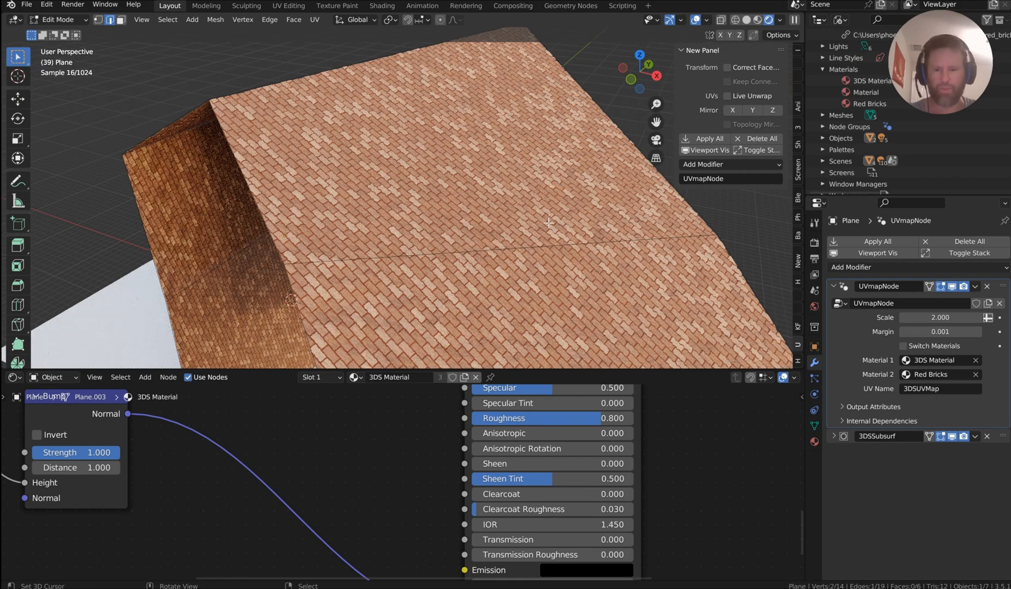
pyautogui.press('Tab')
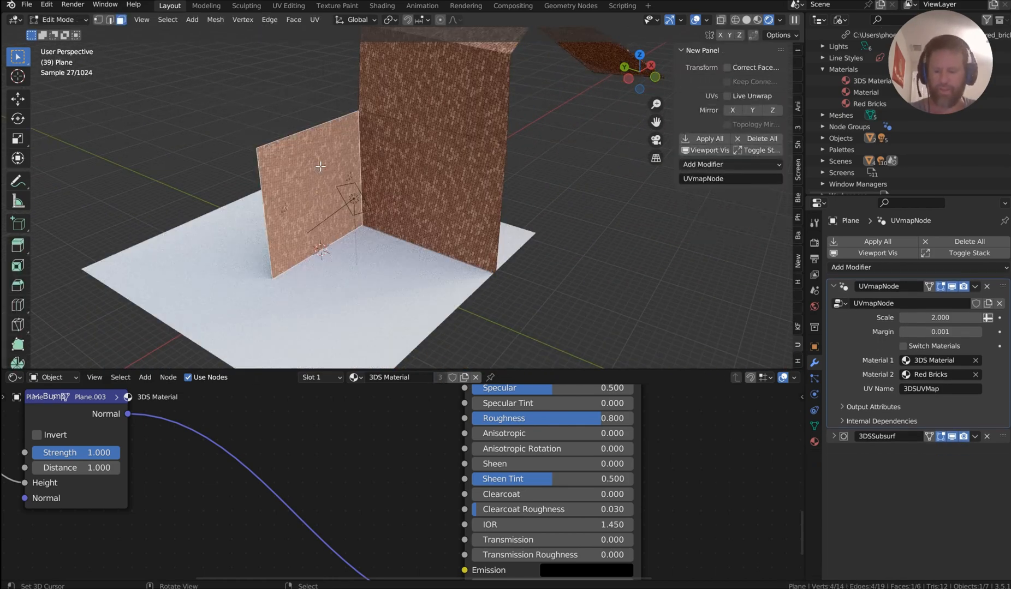
pyautogui.press('Tab')
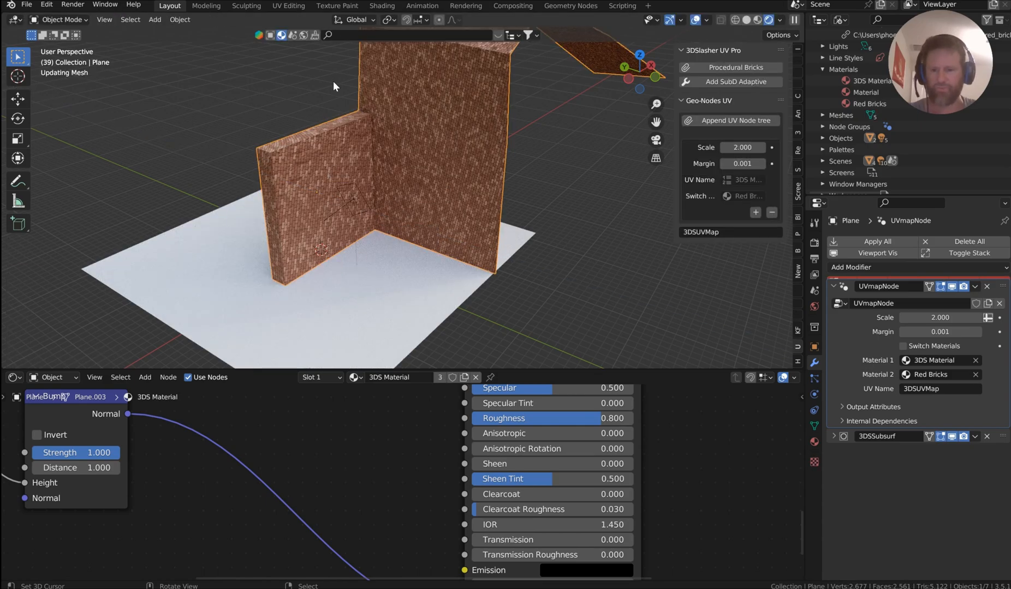